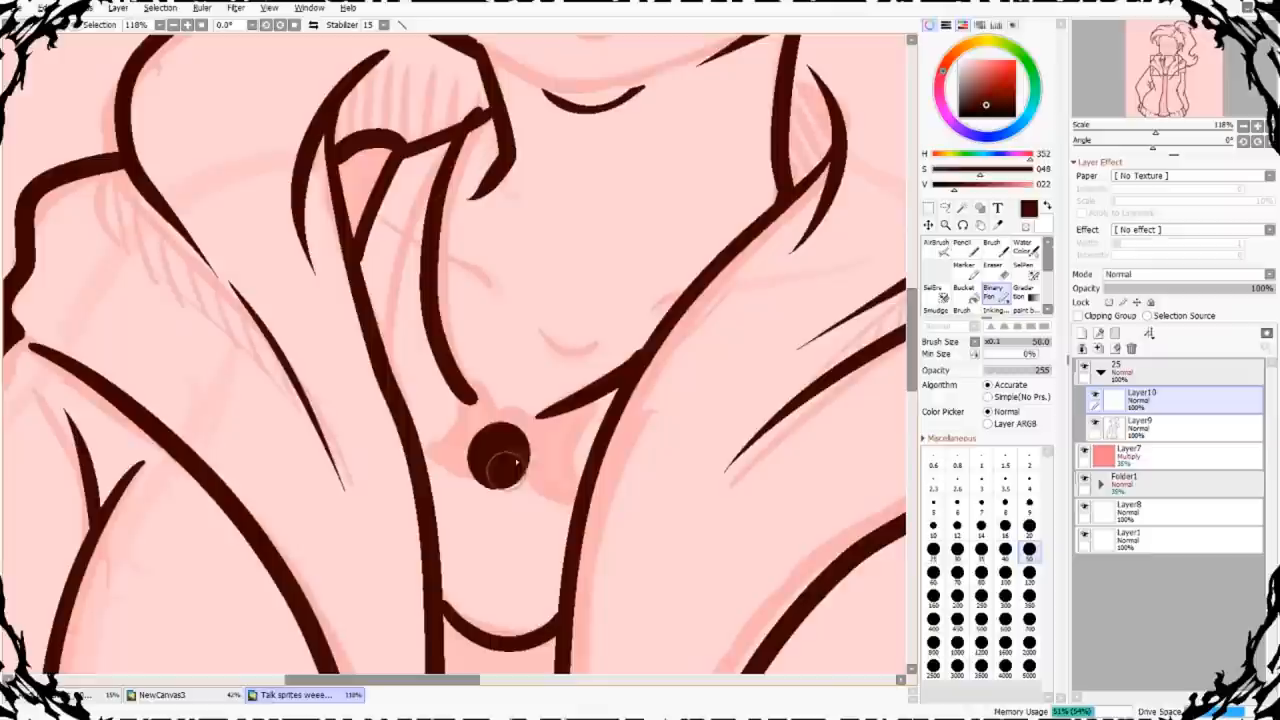
Ink the necklace's round beads, then finish the figure's remaining dark-brown lineart.
left_click_drag(430, 450, 575, 465)
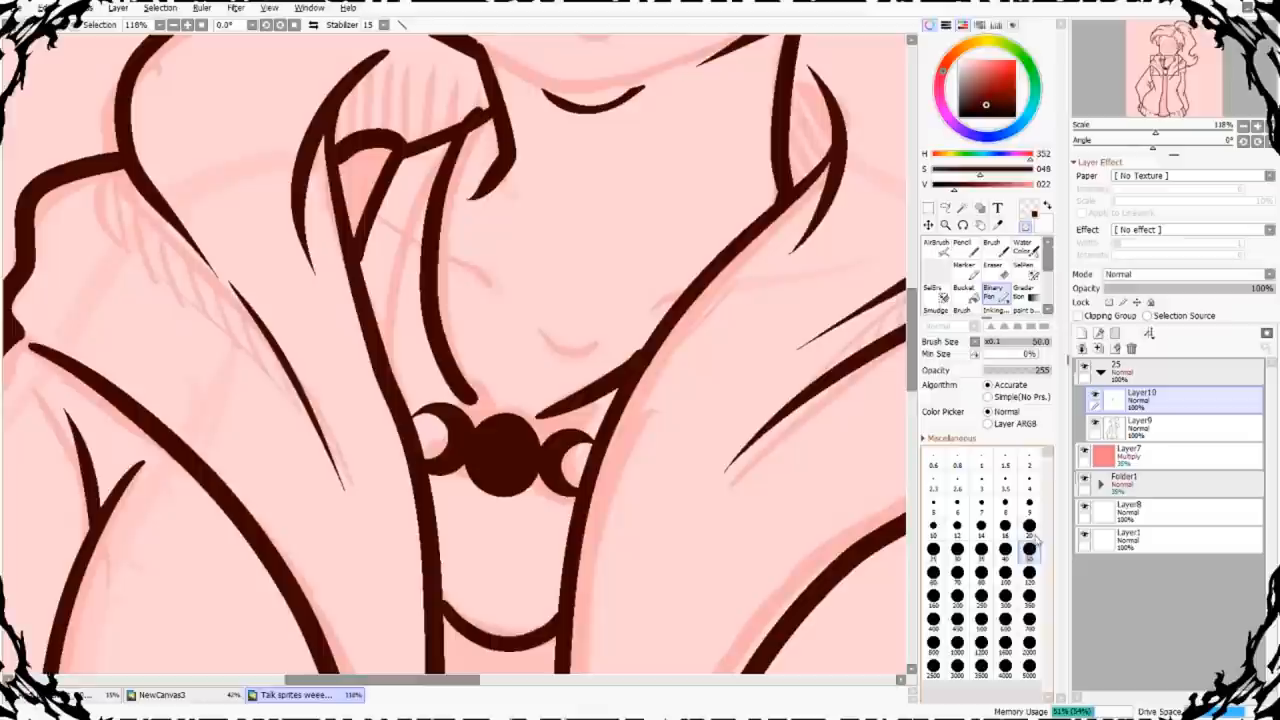
left_click(991, 270)
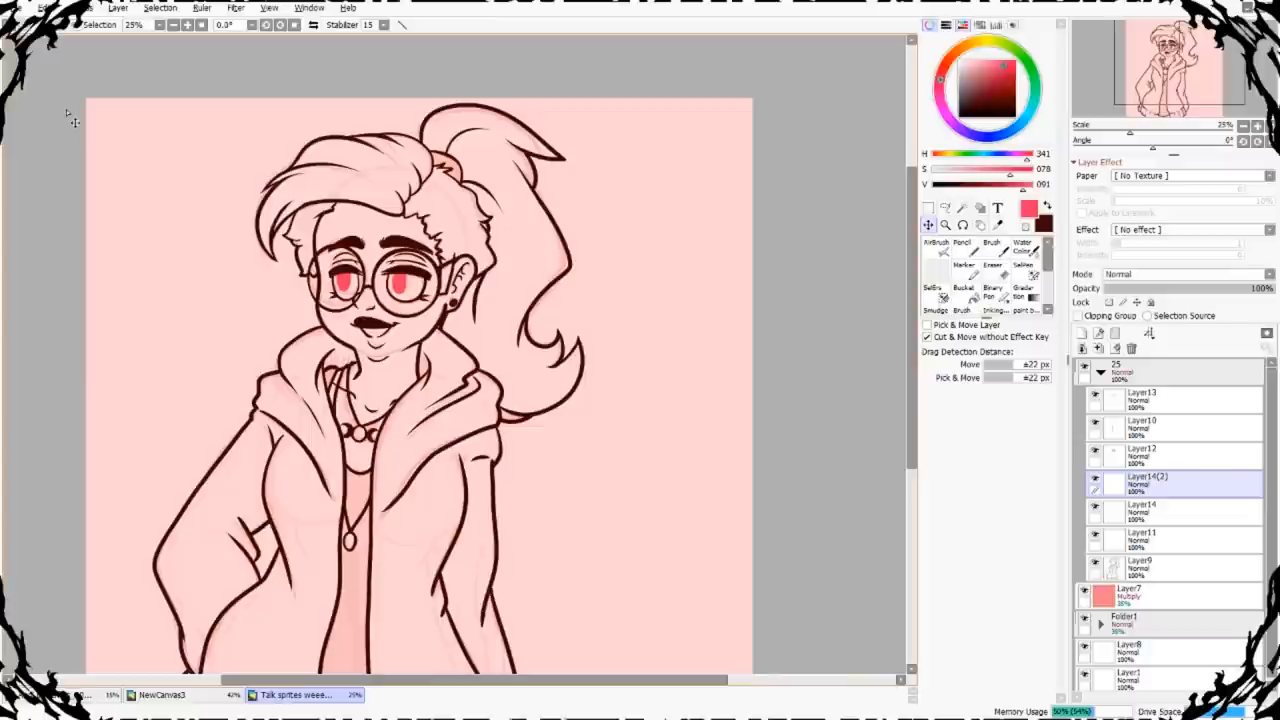
Duplicate folder 25 as 25(2) with the hands-raised sketch and fresh empty layers.
left_click(1145, 395)
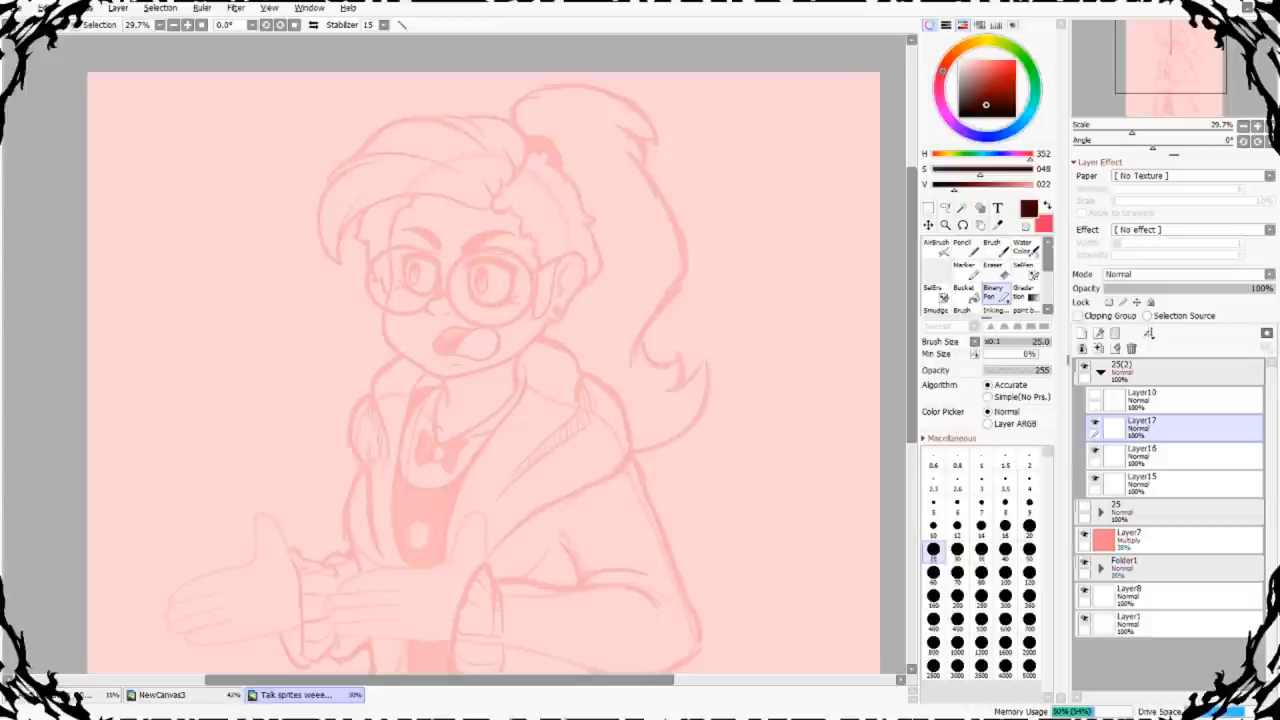
Trace the second sketch's hair, eye, ear and open mouth with the size-25 Binary Pen.
left_click_drag(260, 230, 650, 380)
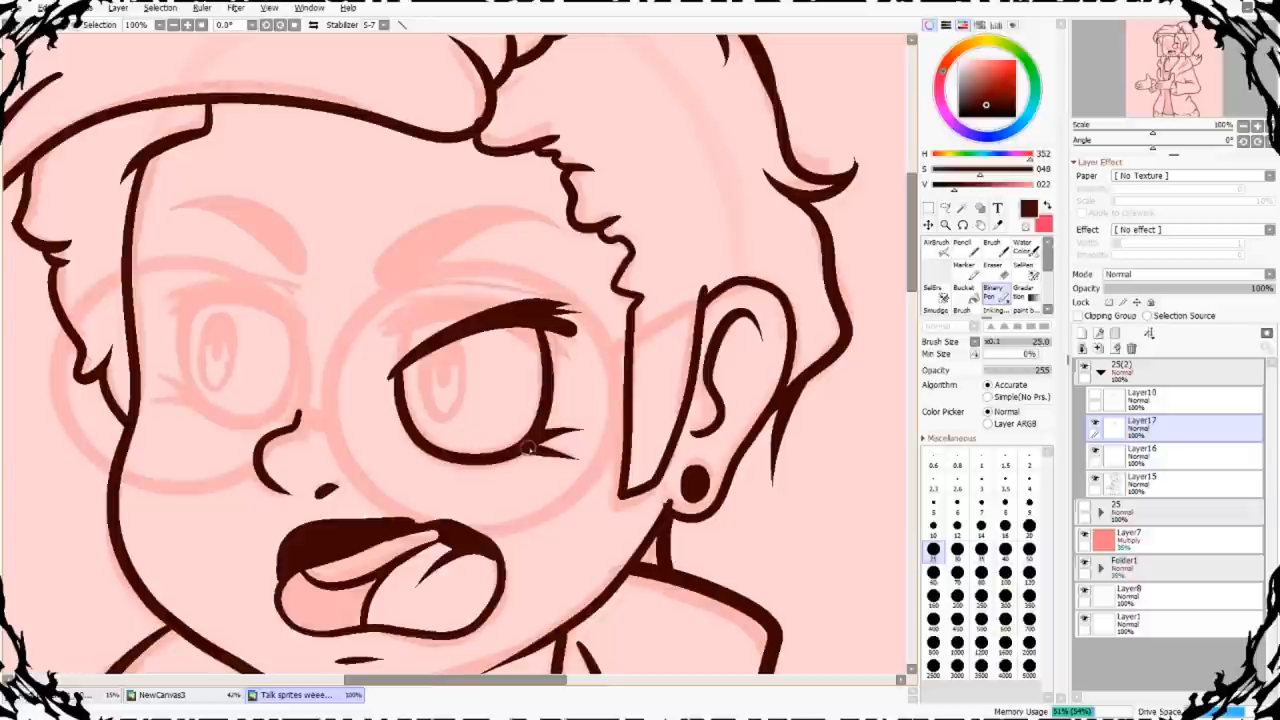
Ink the eye lashes, ponytail, ear with stud earring, jaw and neck in dark brown.
left_click_drag(160, 300, 290, 420)
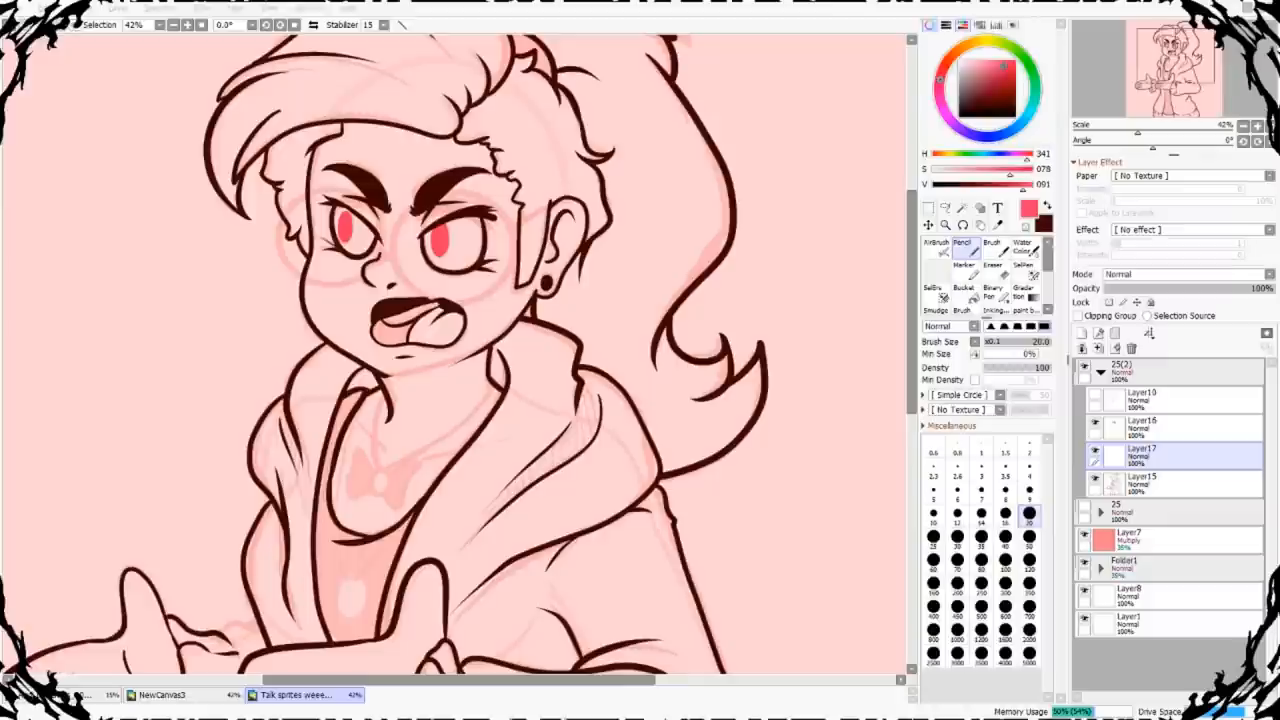
left_click(20, 7)
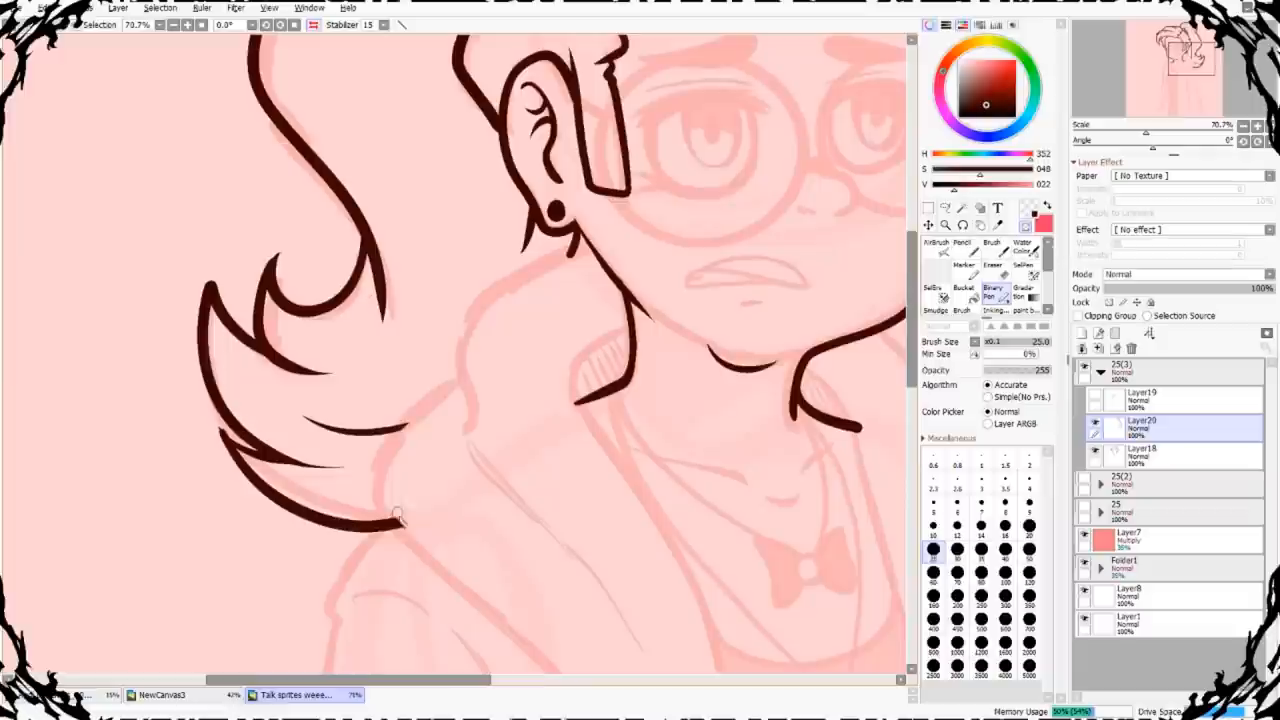
Ink the hoodie and collar, then draw a red cord with three bead circles.
scroll("down", 3)
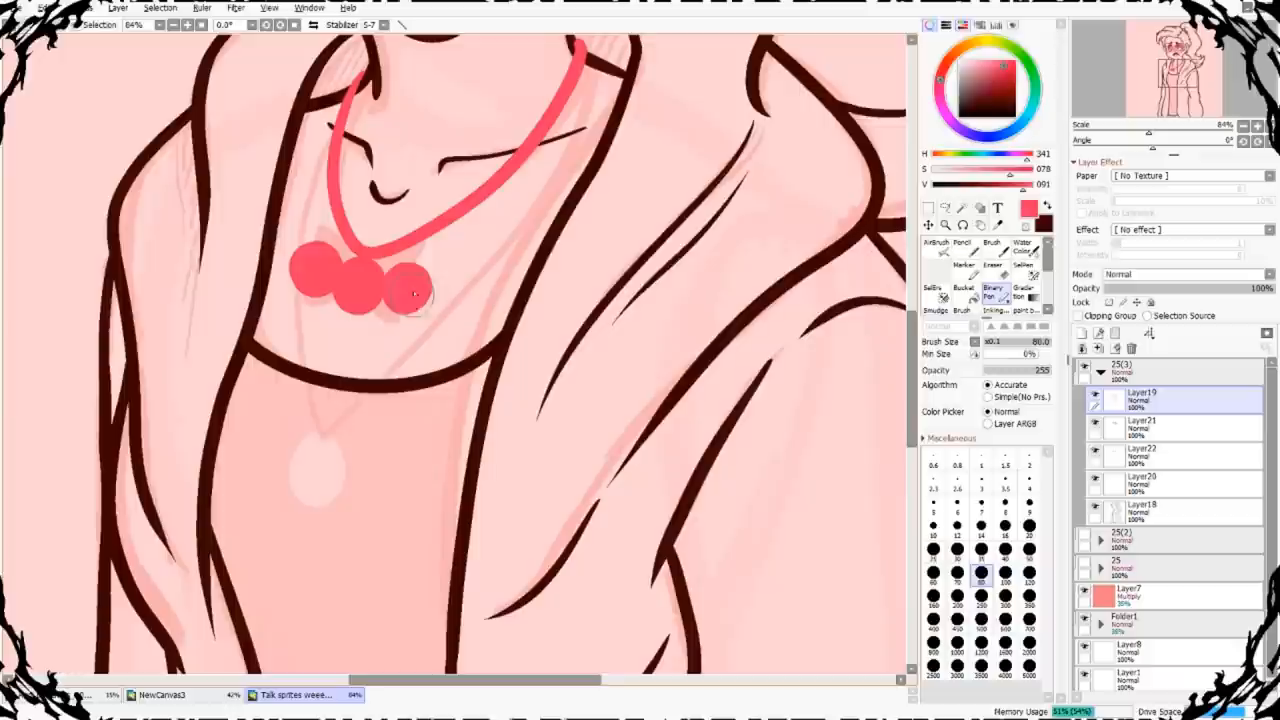
Erase the beads into crescent, circle and crescent shapes, then return to dark brown.
left_click(42, 8)
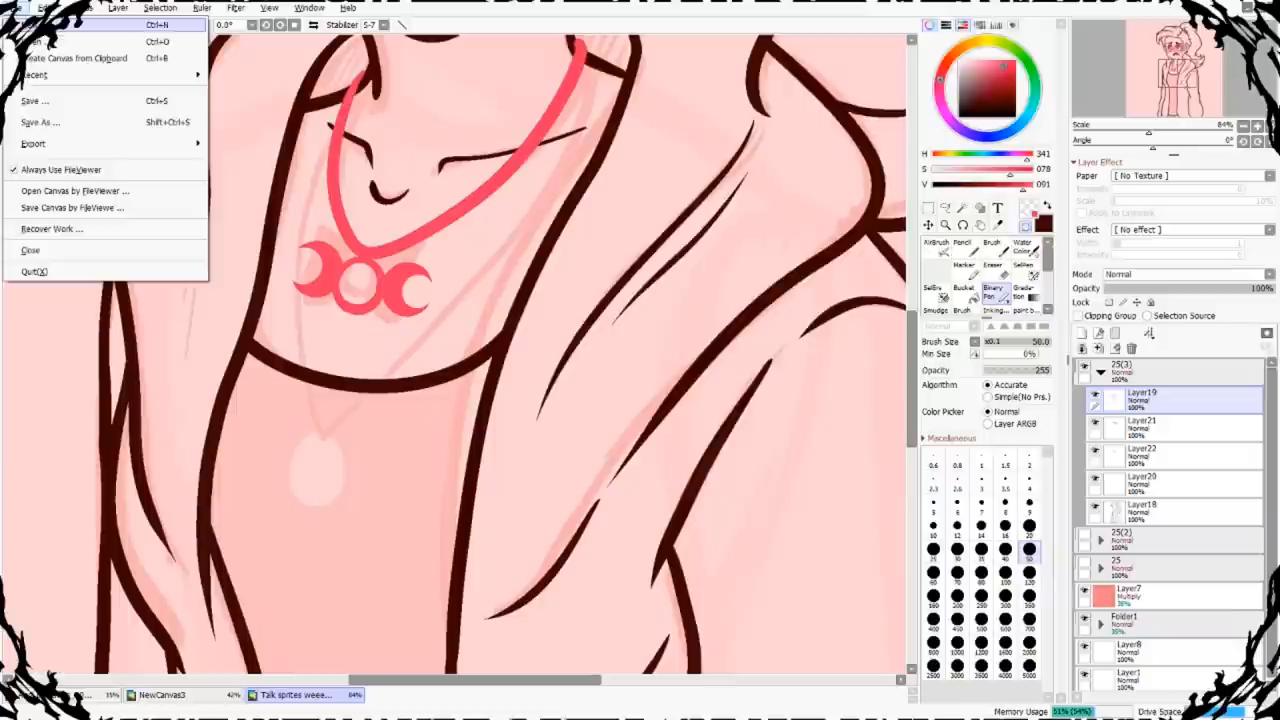
left_click(404, 694)
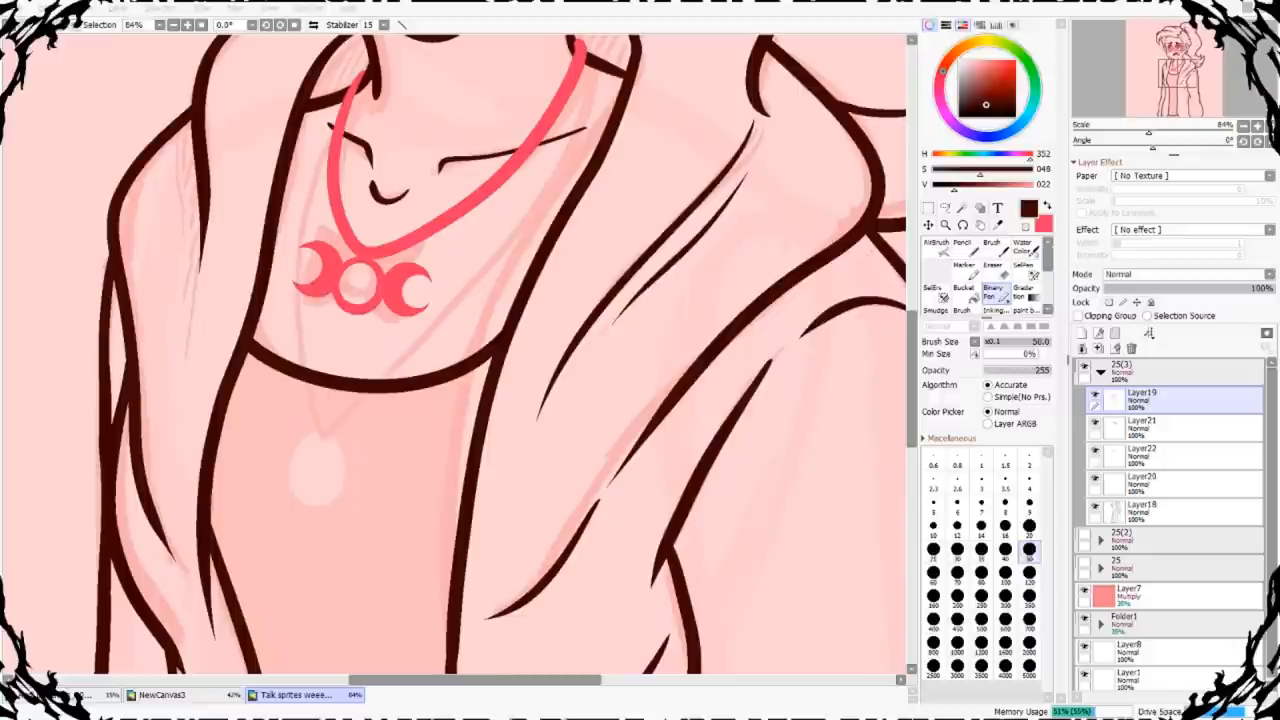
In new Folder2, ink the spiky hair, nose, frowning mouth, jaw and earring ear.
left_click(405, 694)
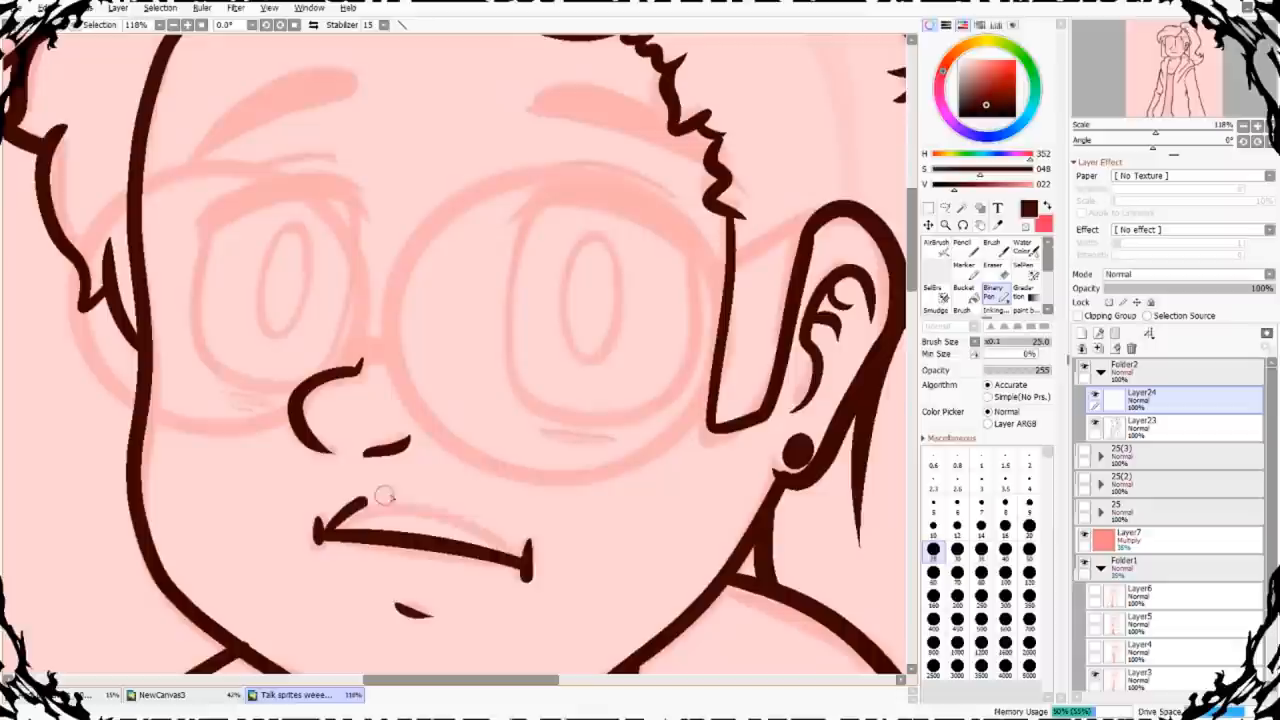
left_click(45, 7)
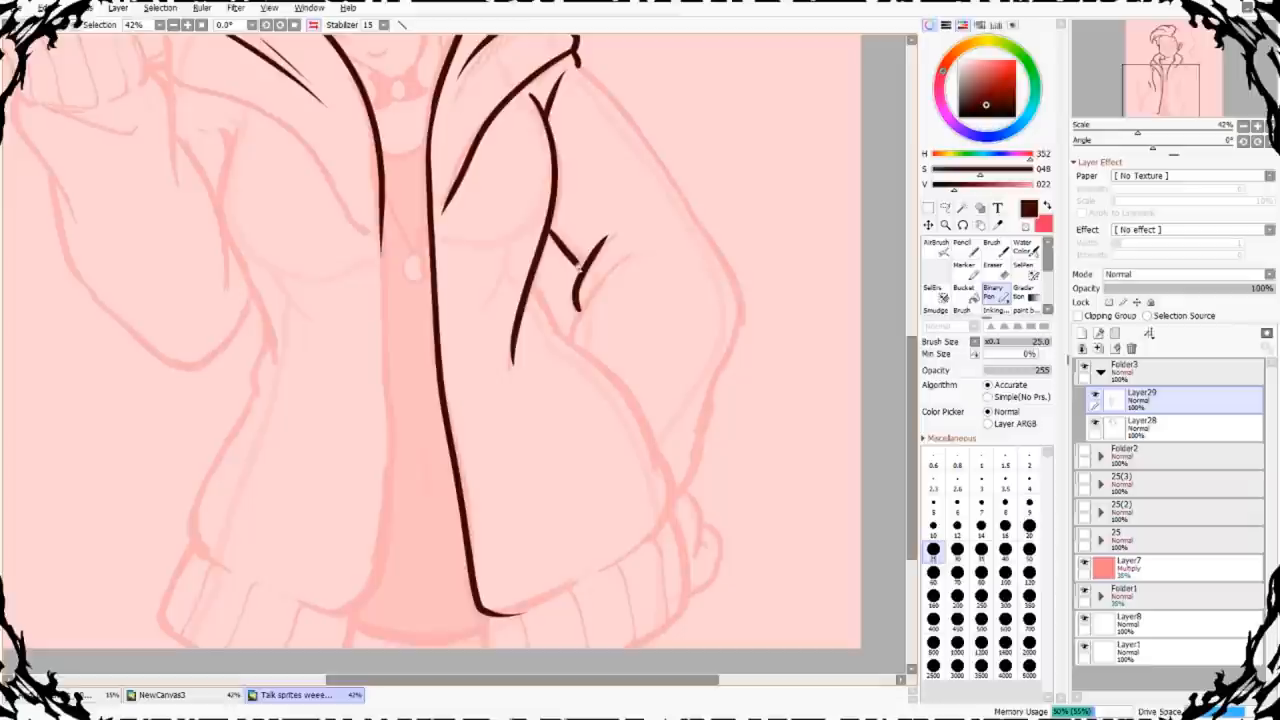
Outline the hoodie sleeve, cuff and sleeve folds in dark brown on Layer29.
left_click_drag(580, 40, 660, 630)
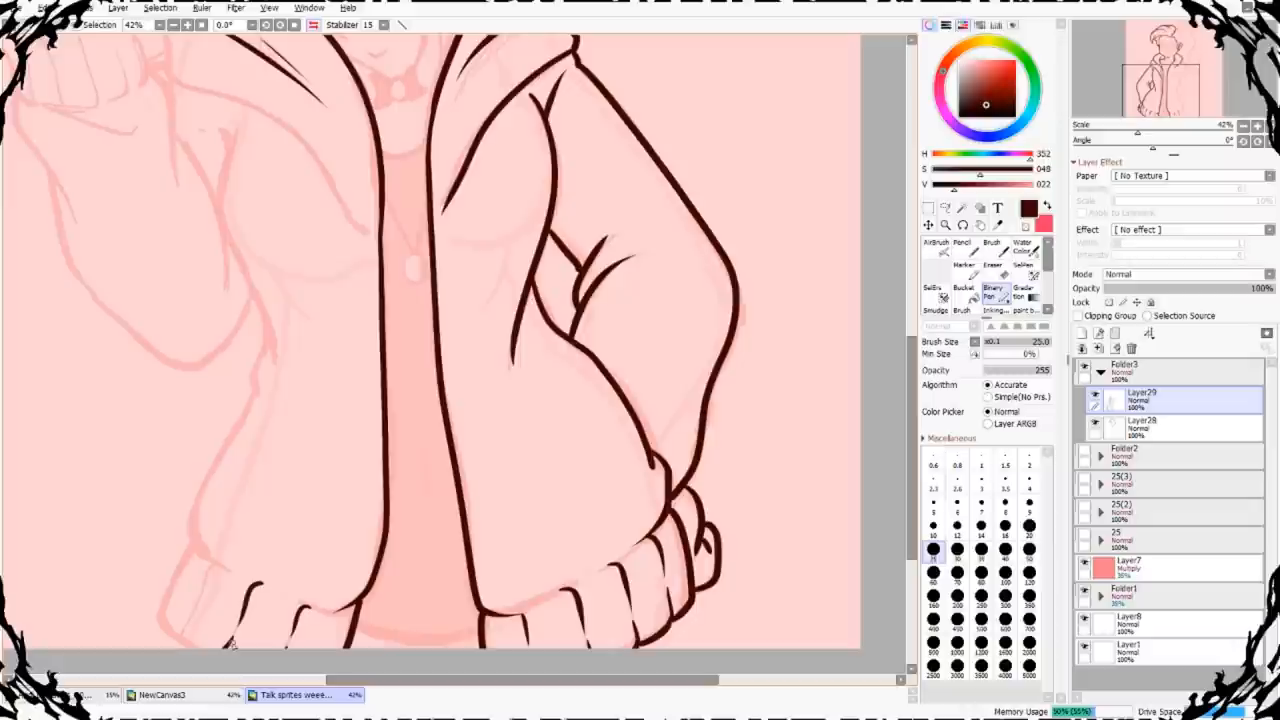
left_click_drag(235, 120, 175, 640)
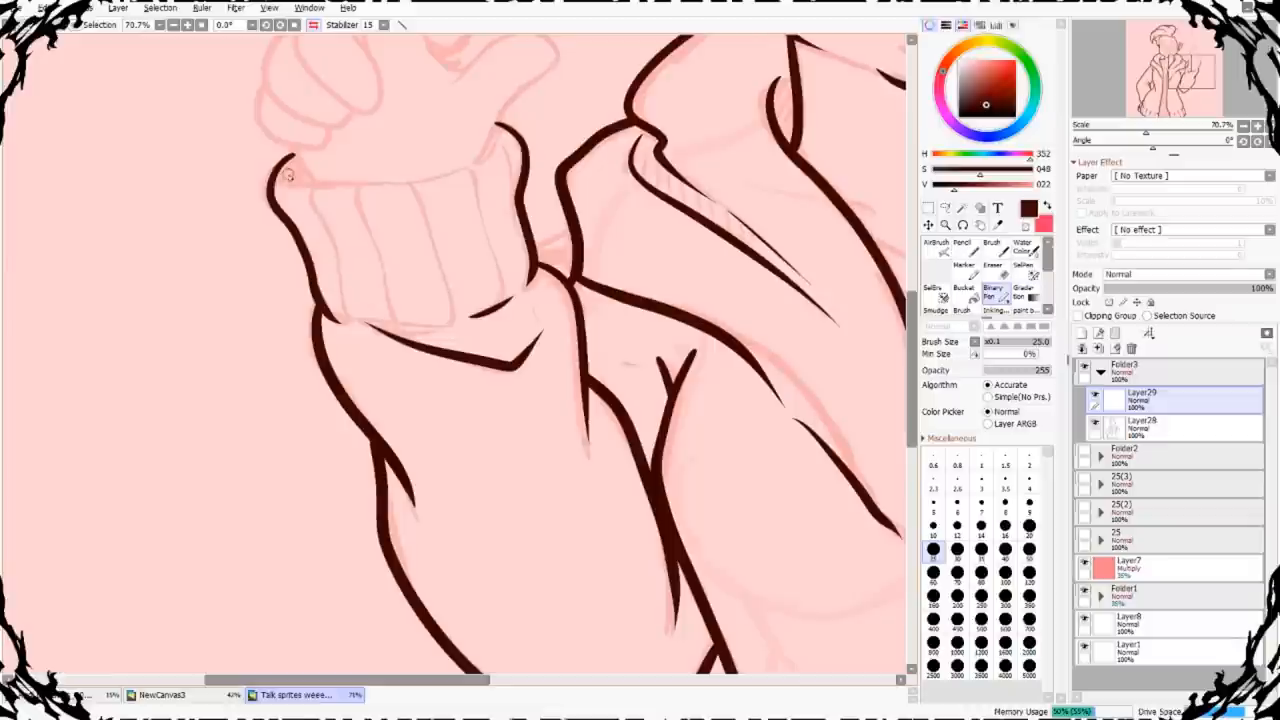
Ink the hoodie collar and neck lines in dark brown.
left_click_drag(290, 175, 510, 110)
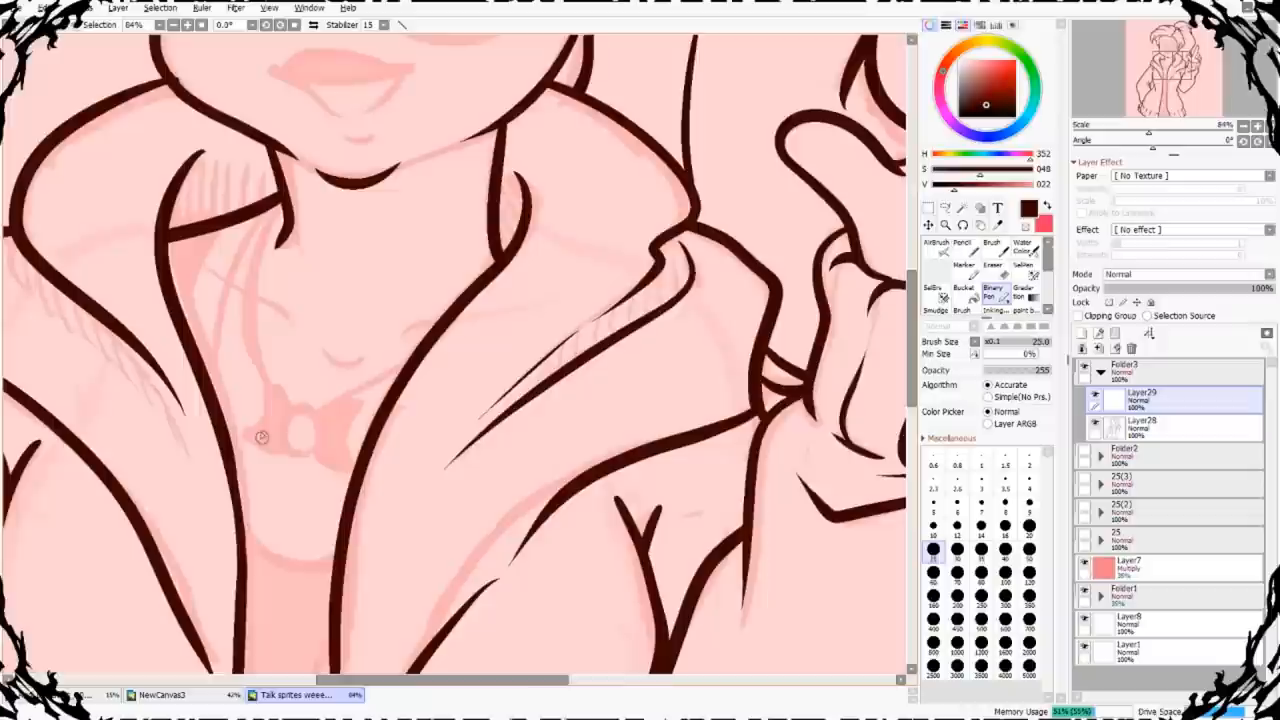
Draw a bright pink necklace cord curving around the neck.
left_click_drag(280, 300, 410, 500)
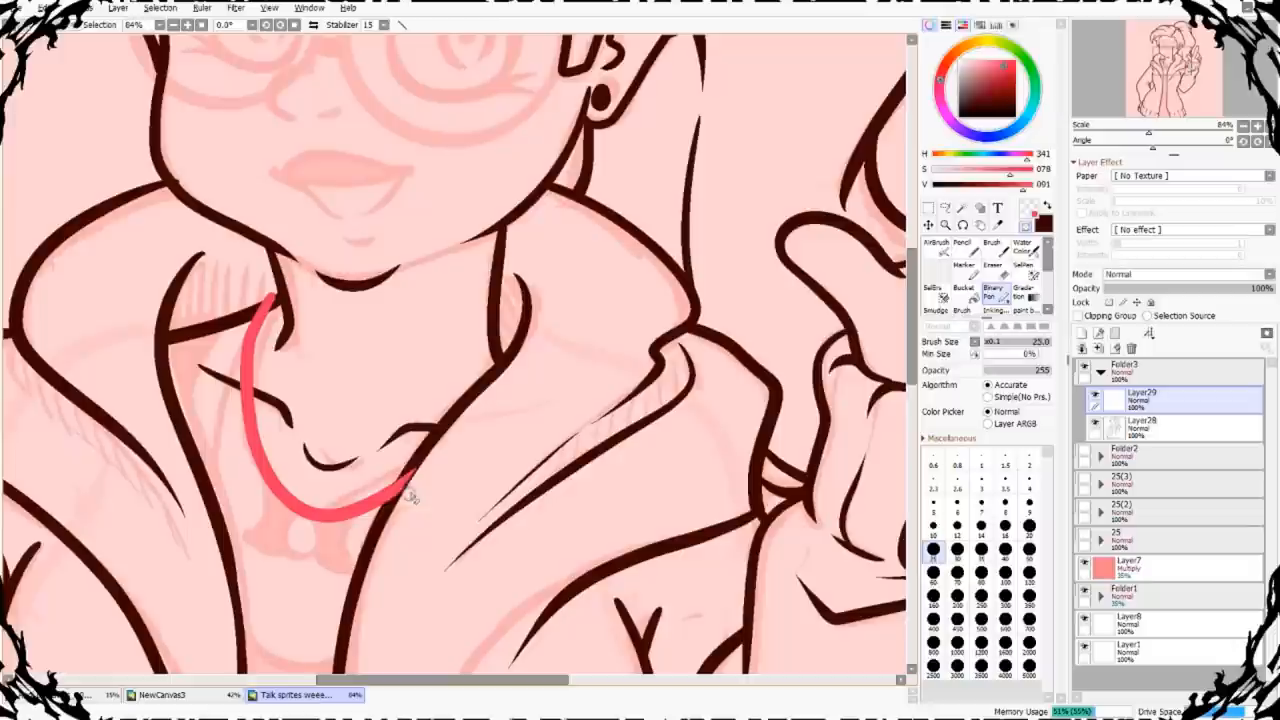